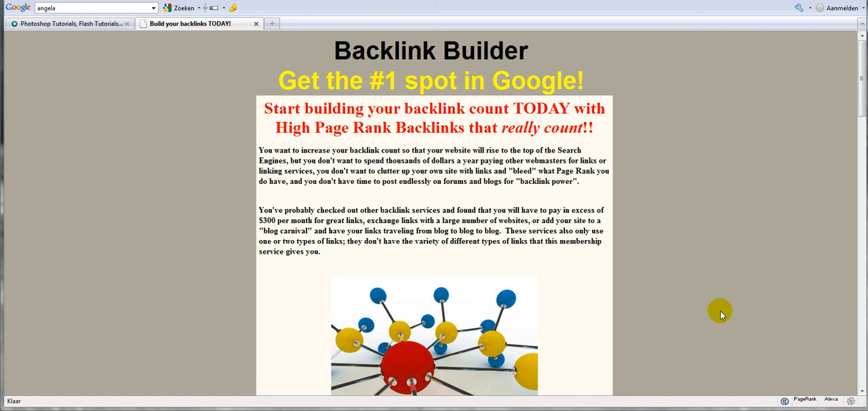
pyautogui.moveTo(716, 305)
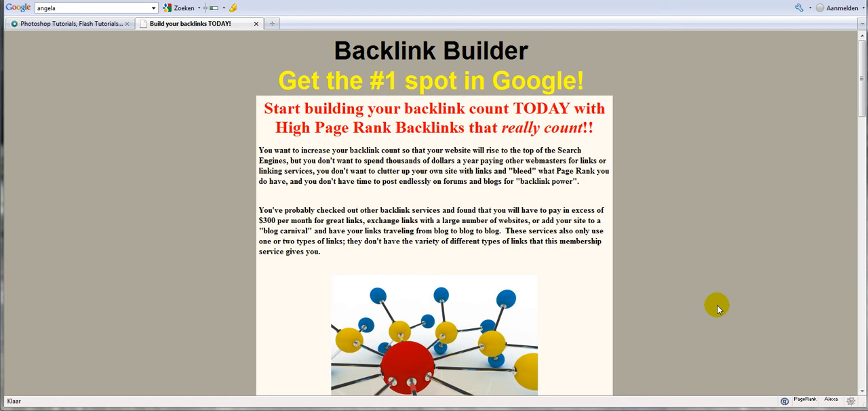
pyautogui.moveTo(689, 300)
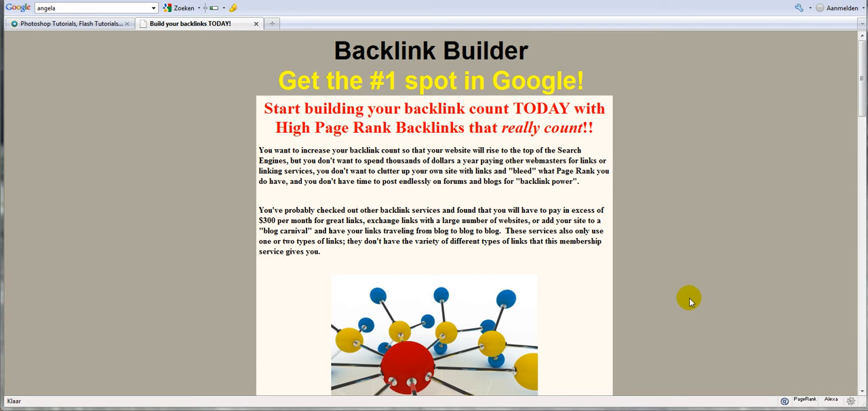
pyautogui.moveTo(688, 295)
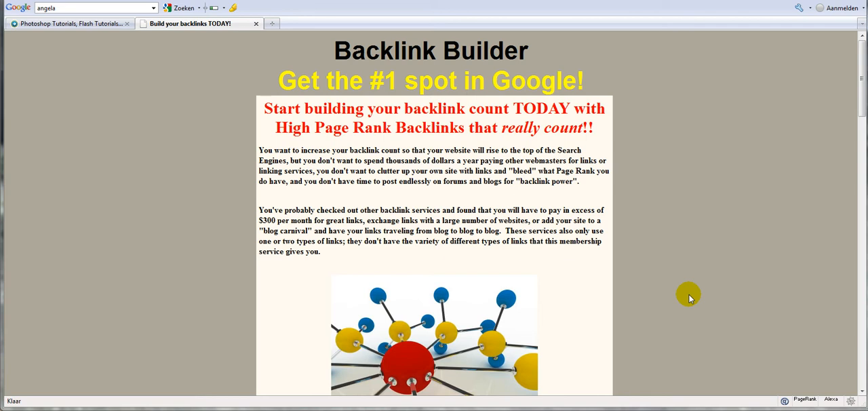
pyautogui.moveTo(557, 214)
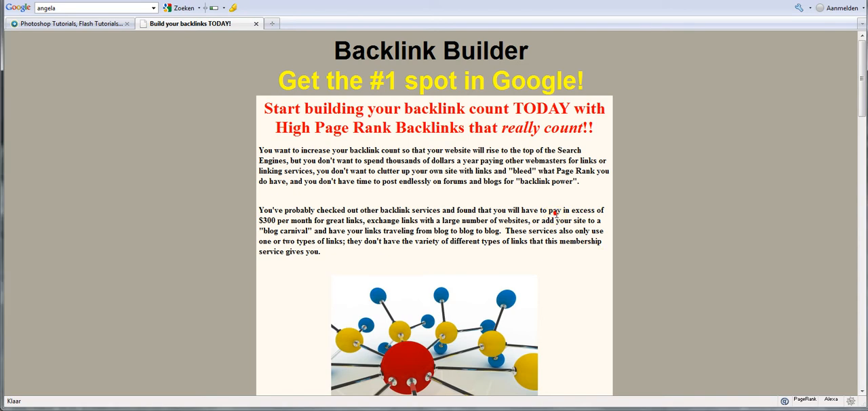
pyautogui.moveTo(295, 62)
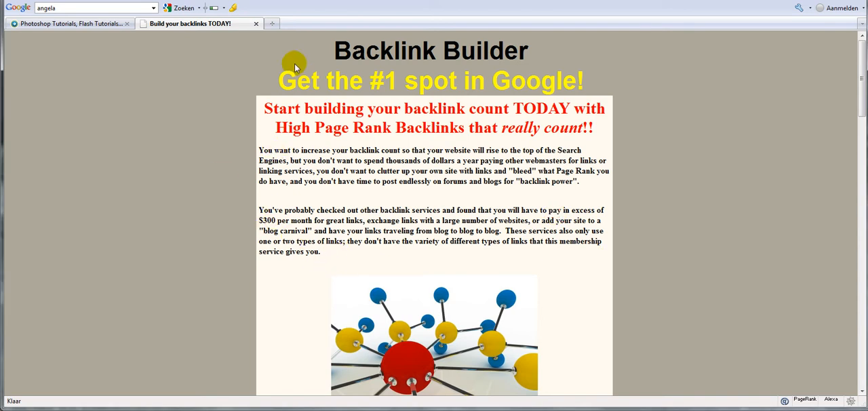
pyautogui.moveTo(375, 58)
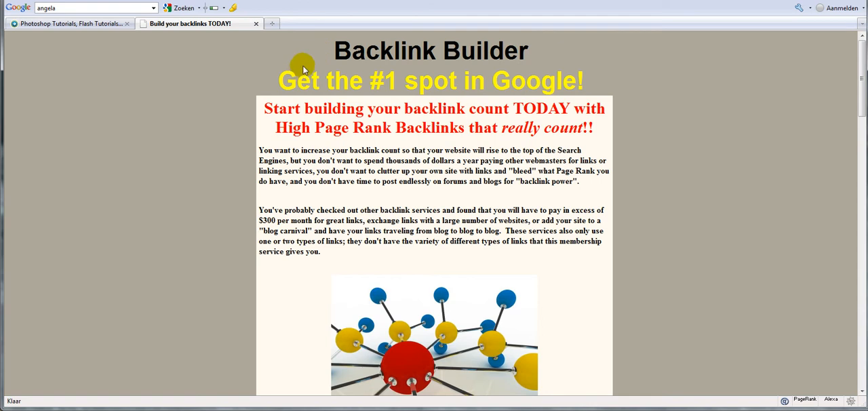
pyautogui.moveTo(322, 53)
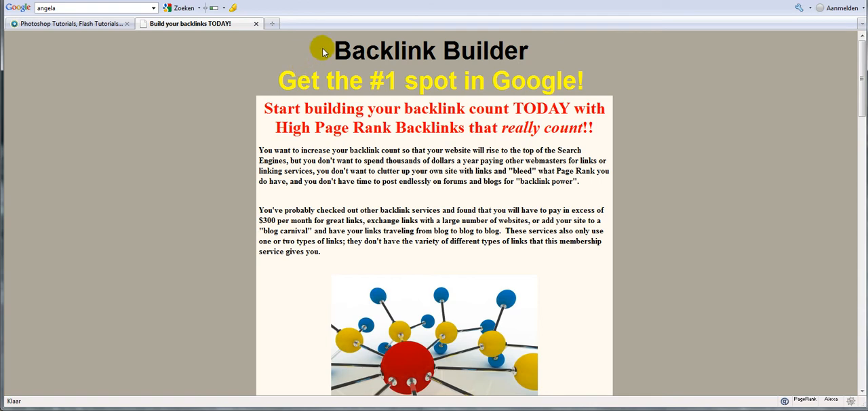
pyautogui.moveTo(255, 116)
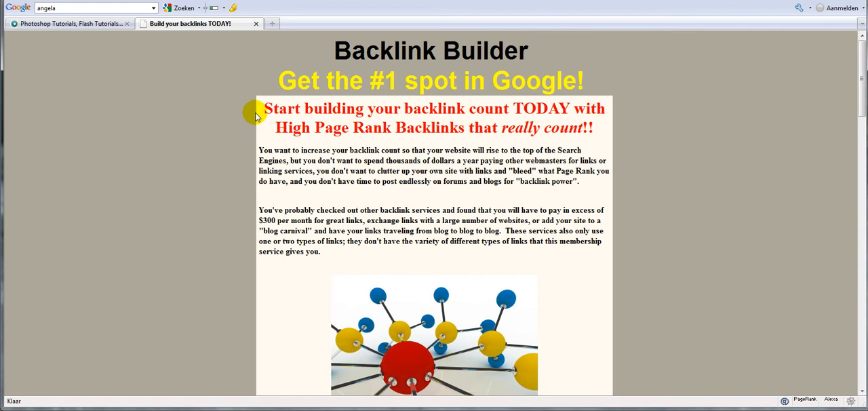
pyautogui.moveTo(226, 133)
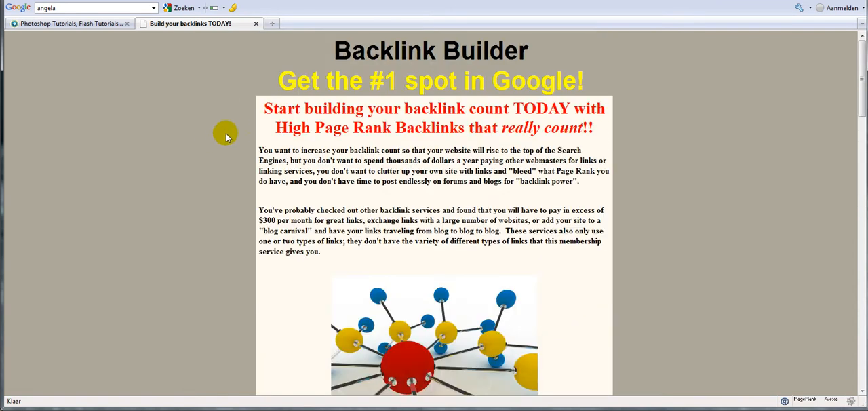
pyautogui.moveTo(236, 133)
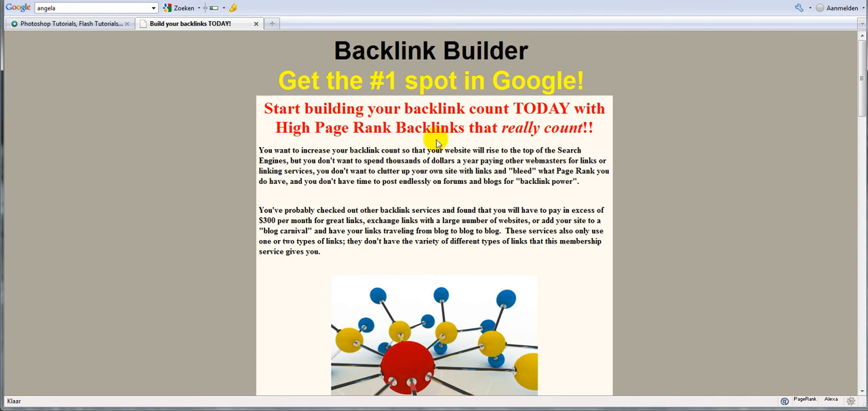
# Scroll the Backlink Builder page to the paragraph offering 30 High Page Rank backlinks each month
pyautogui.scroll(-3)
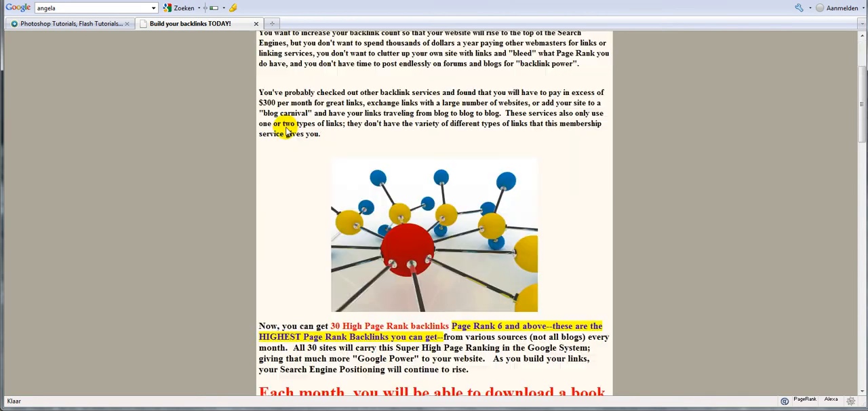
pyautogui.scroll(-3)
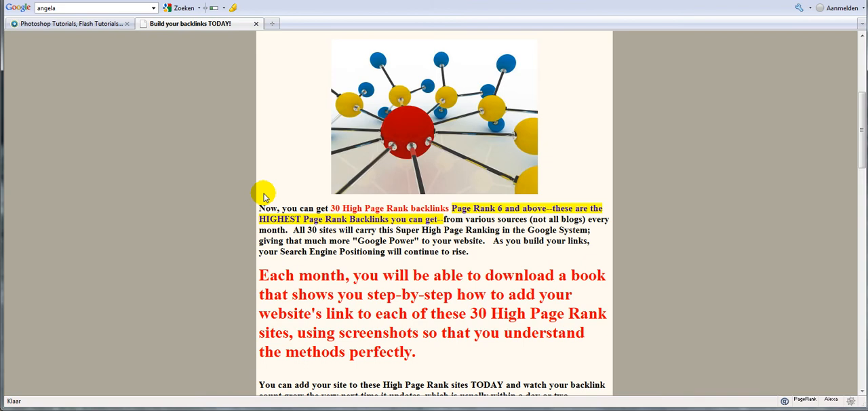
pyautogui.moveTo(263, 185)
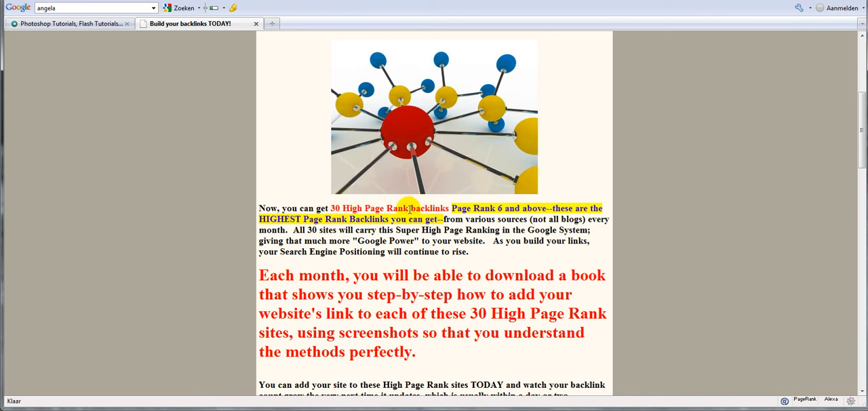
pyautogui.moveTo(448, 205)
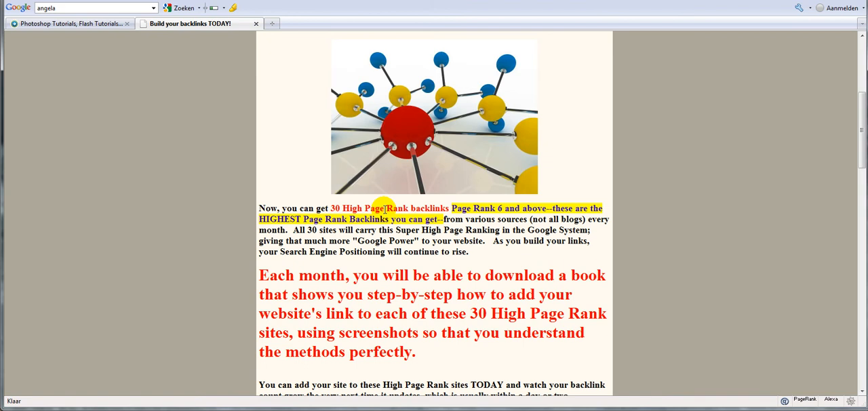
pyautogui.moveTo(316, 208)
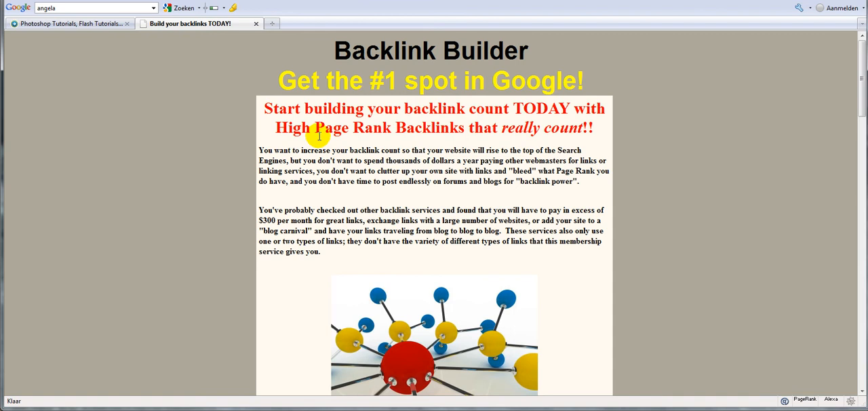
pyautogui.scroll(-3)
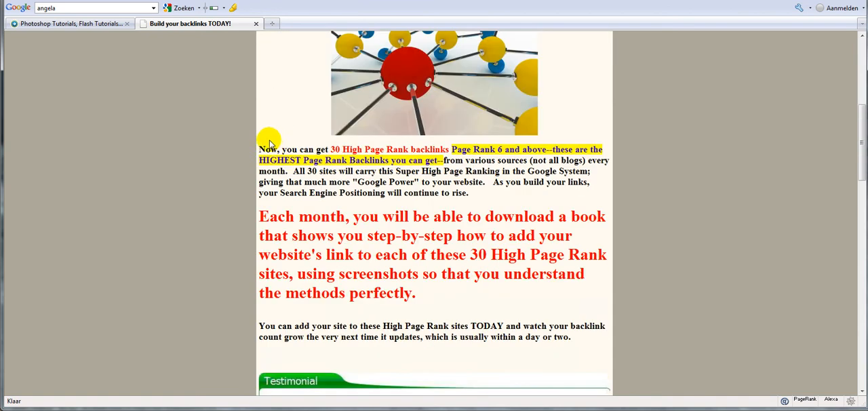
pyautogui.moveTo(261, 150)
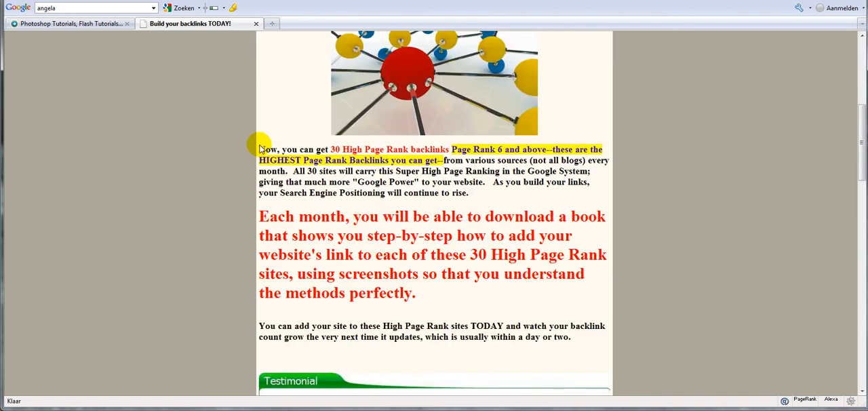
pyautogui.moveTo(247, 142)
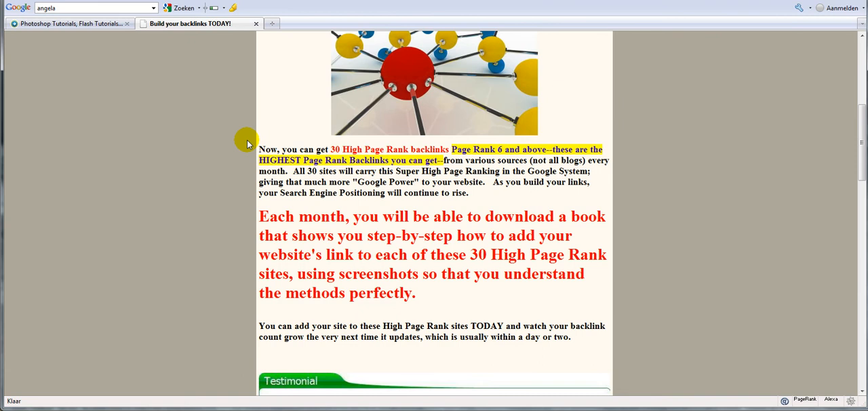
pyautogui.scroll(3)
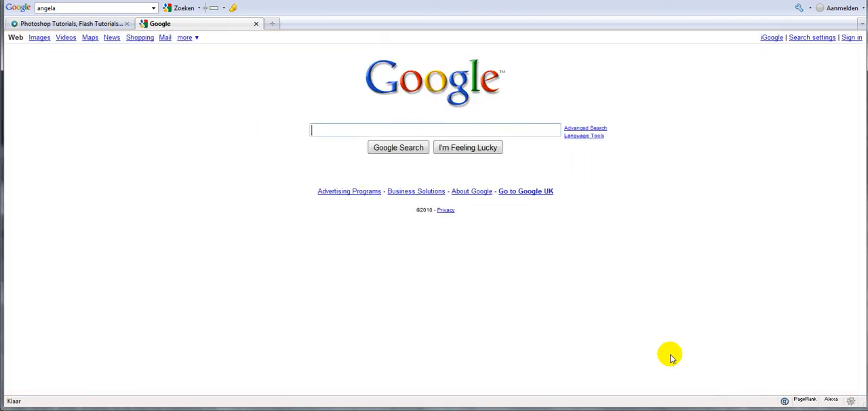
pyautogui.moveTo(866, 397)
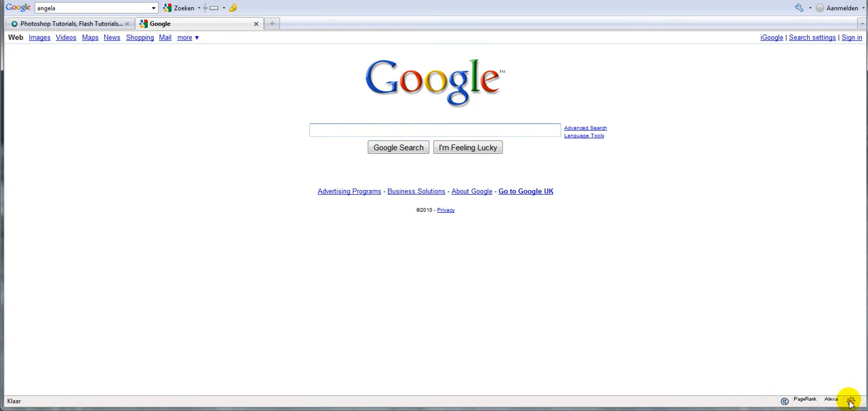
pyautogui.moveTo(749, 327)
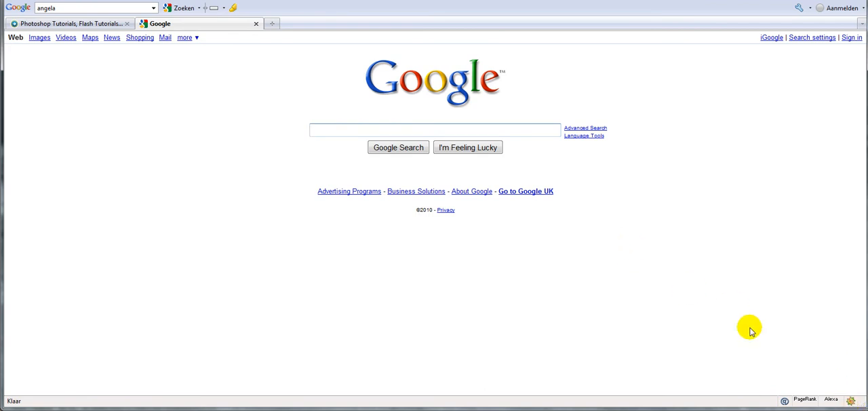
pyautogui.moveTo(840, 386)
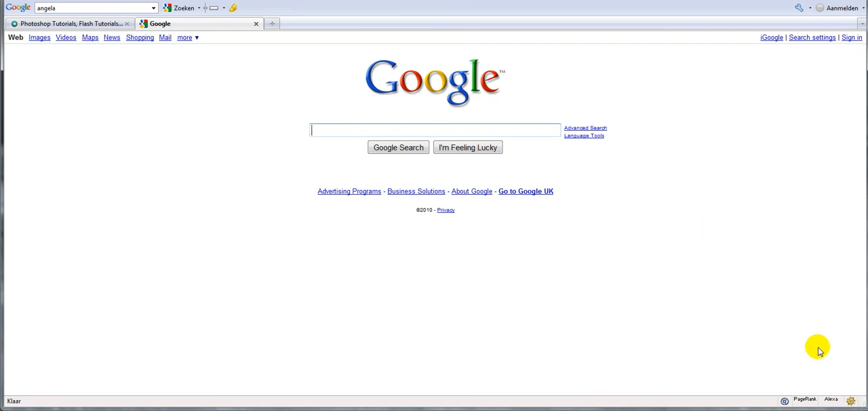
pyautogui.moveTo(852, 400)
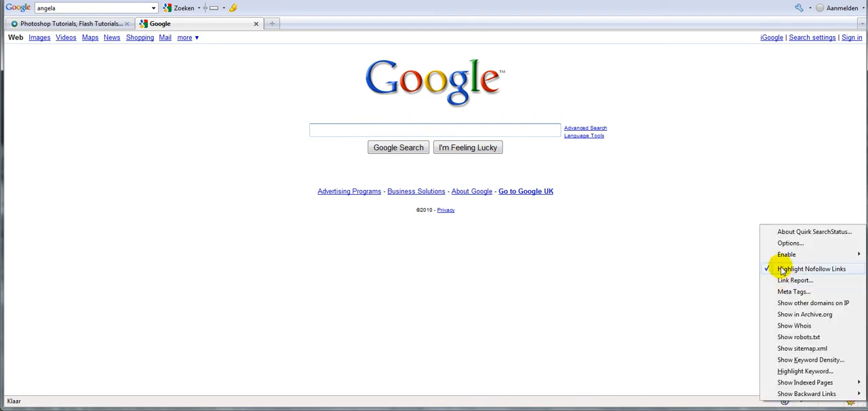
# Open Google's Advanced Search form from the homepage
pyautogui.click(811, 268)
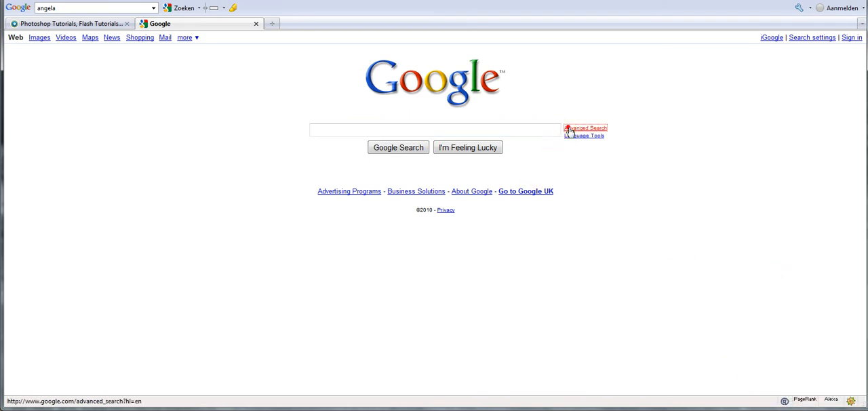
pyautogui.click(585, 128)
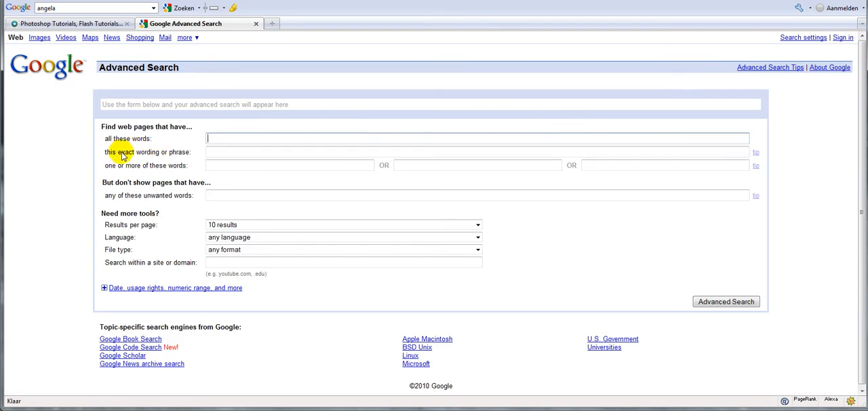
pyautogui.moveTo(134, 154)
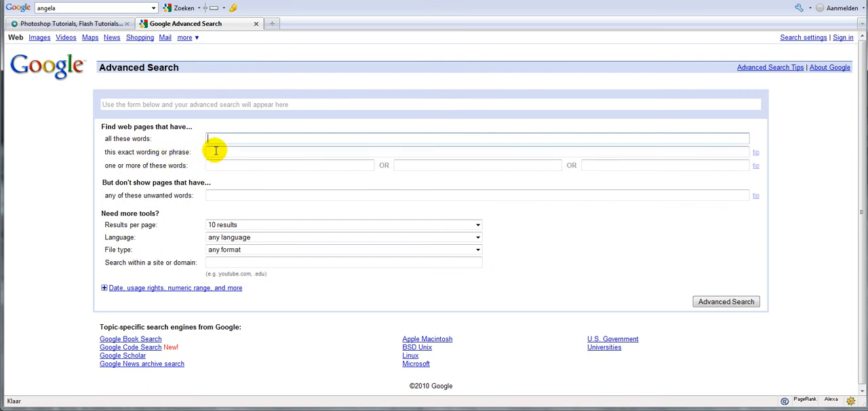
pyautogui.write('angelaE8654')
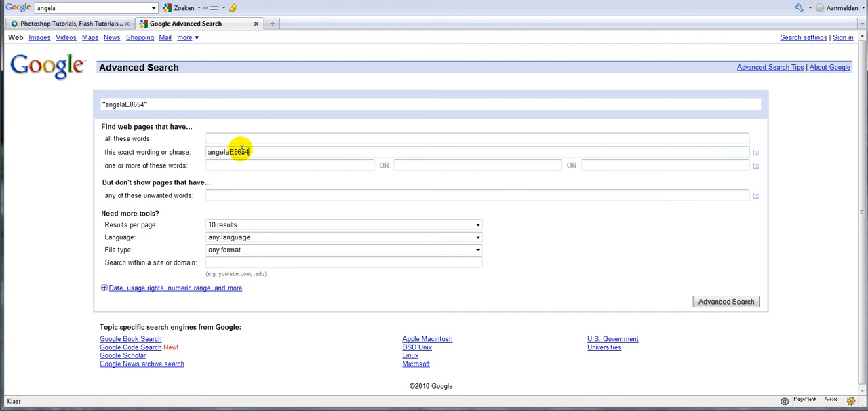
pyautogui.doubleClick(231, 151)
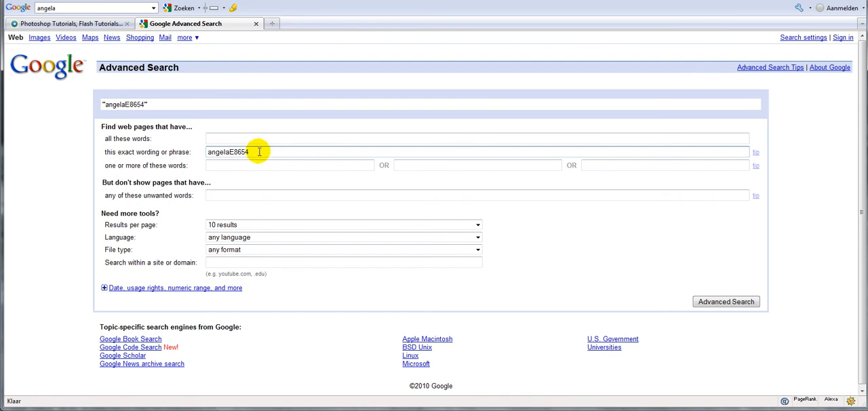
pyautogui.moveTo(254, 152)
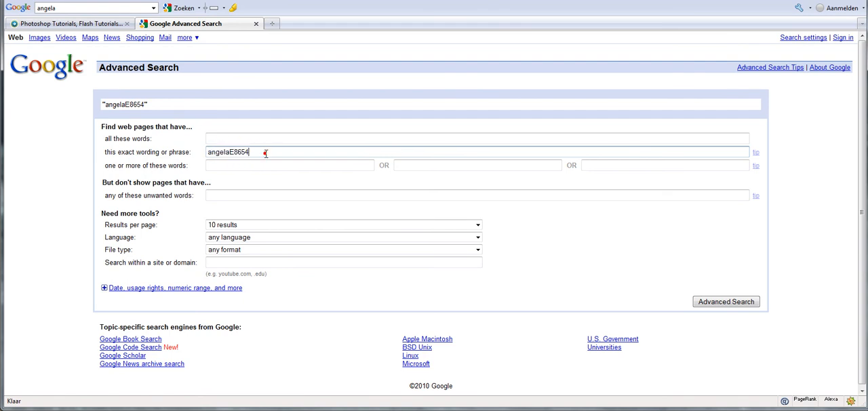
pyautogui.moveTo(187, 230)
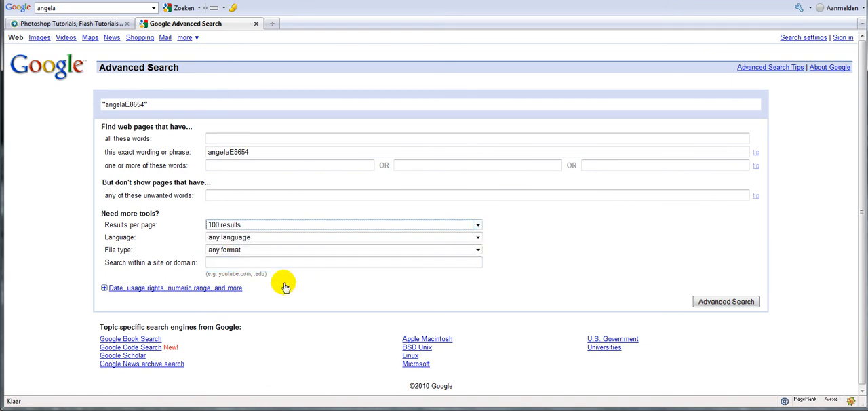
pyautogui.click(249, 152)
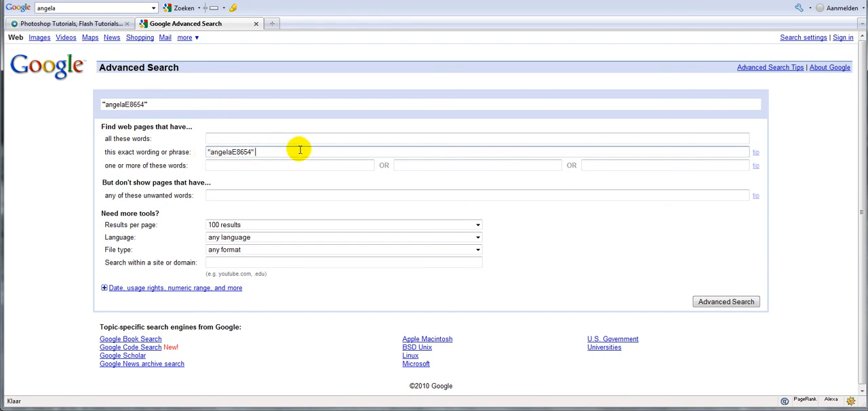
pyautogui.write('profile')
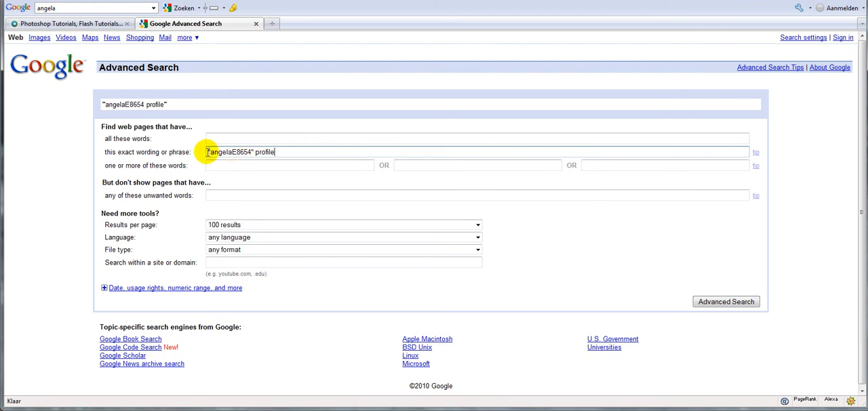
pyautogui.moveTo(337, 127)
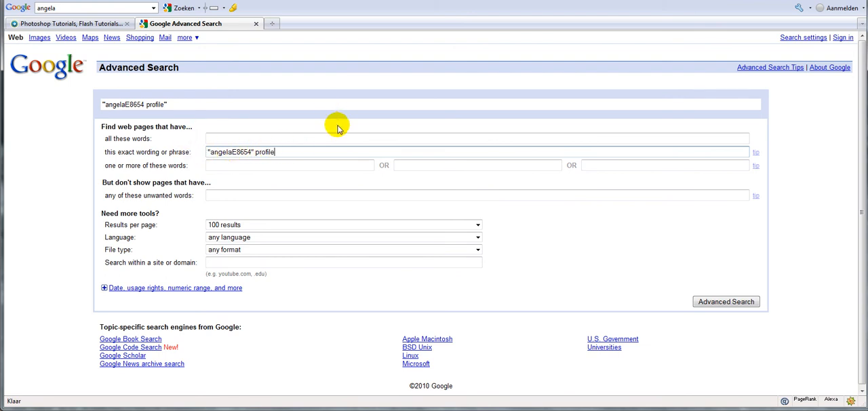
pyautogui.moveTo(219, 127)
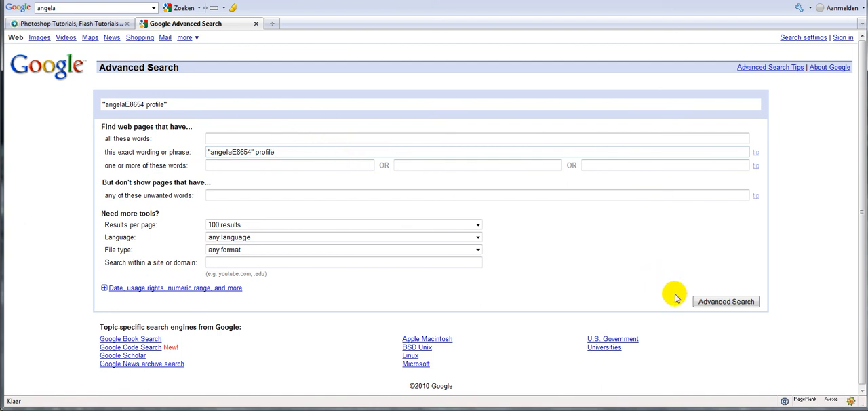
pyautogui.click(725, 301)
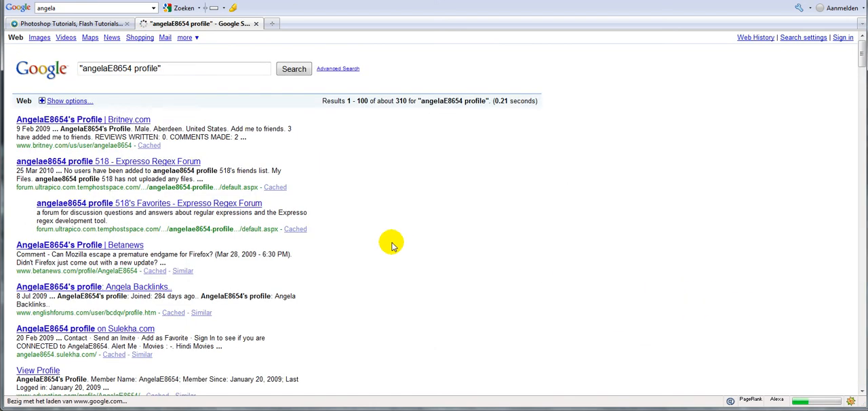
pyautogui.moveTo(360, 219)
pyautogui.write('"')
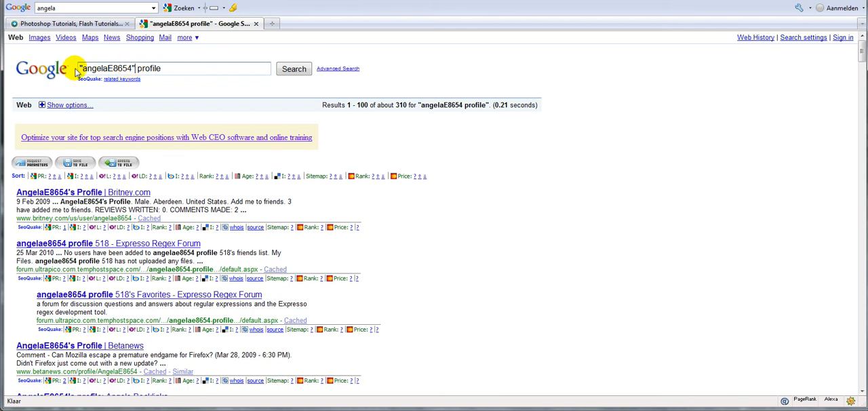
pyautogui.click(176, 68)
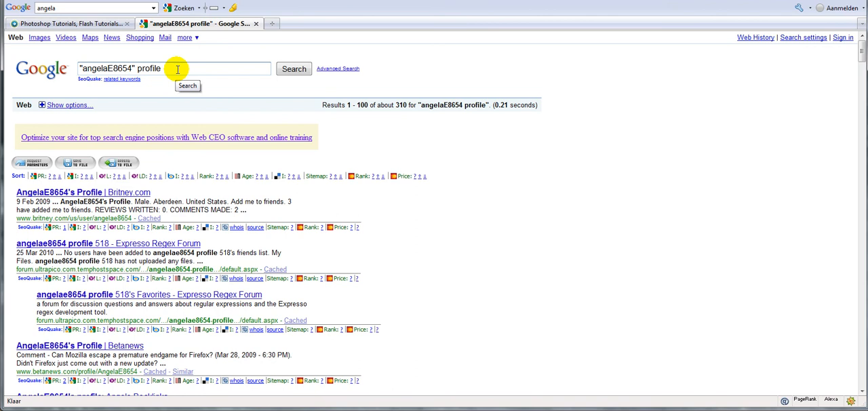
pyautogui.moveTo(294, 70)
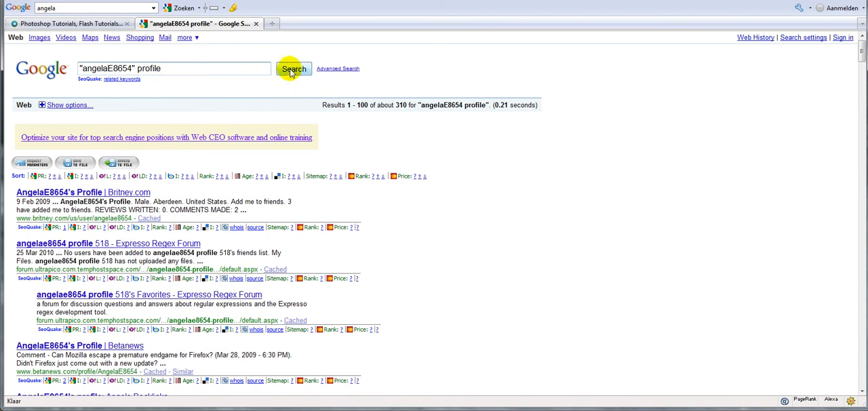
pyautogui.click(294, 70)
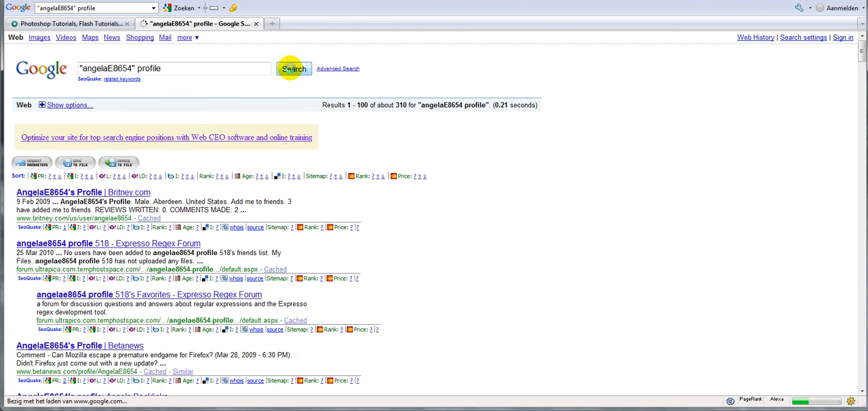
pyautogui.click(294, 68)
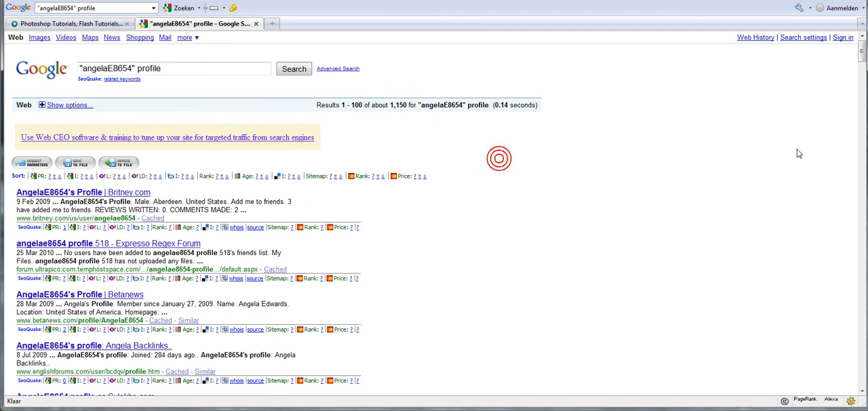
pyautogui.scroll(-3)
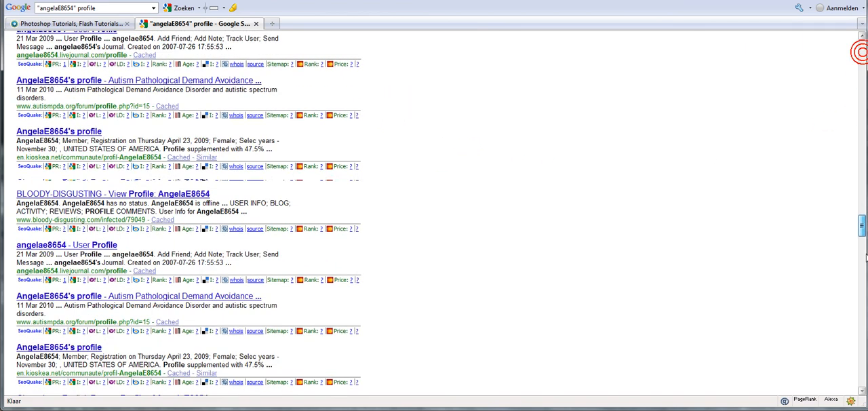
pyautogui.scroll(-3)
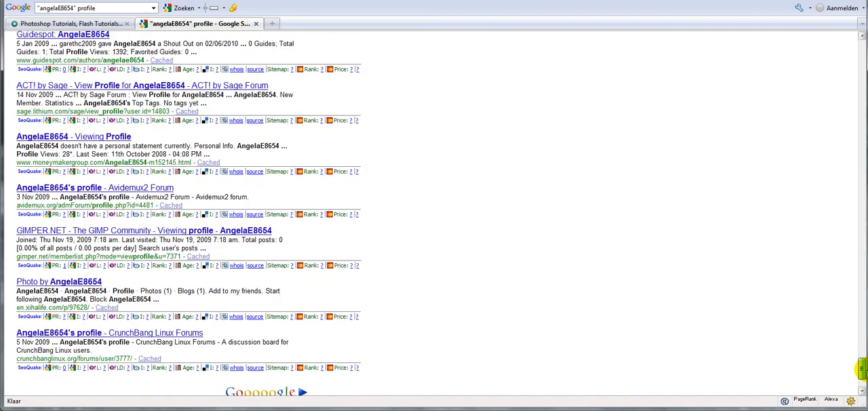
pyautogui.scroll(-3)
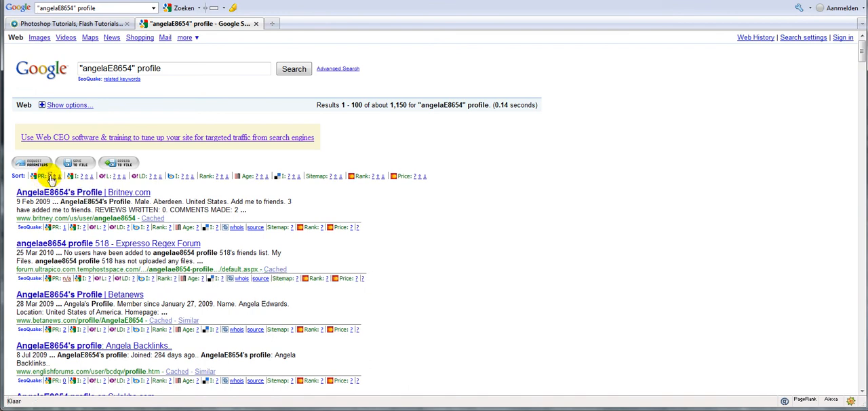
pyautogui.moveTo(287, 183)
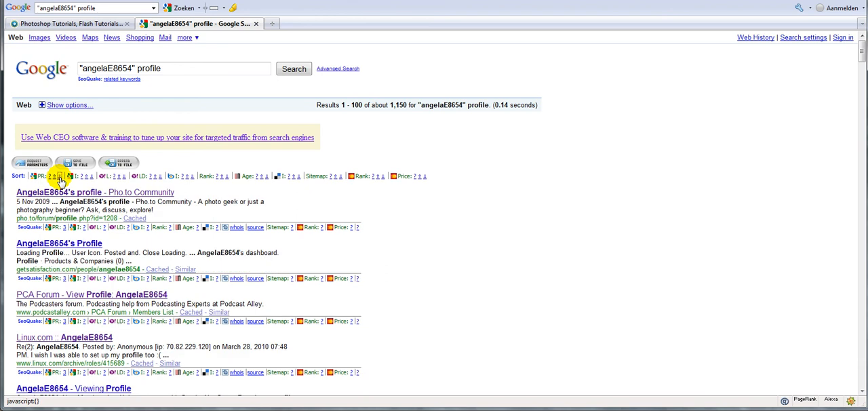
pyautogui.moveTo(522, 220)
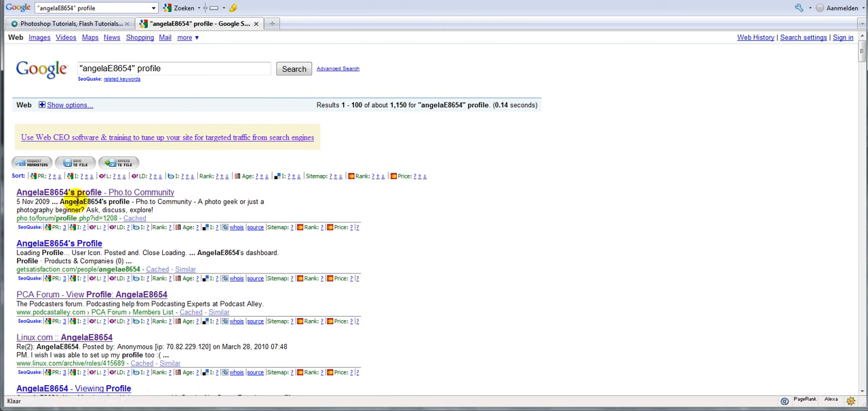
pyautogui.moveTo(161, 194)
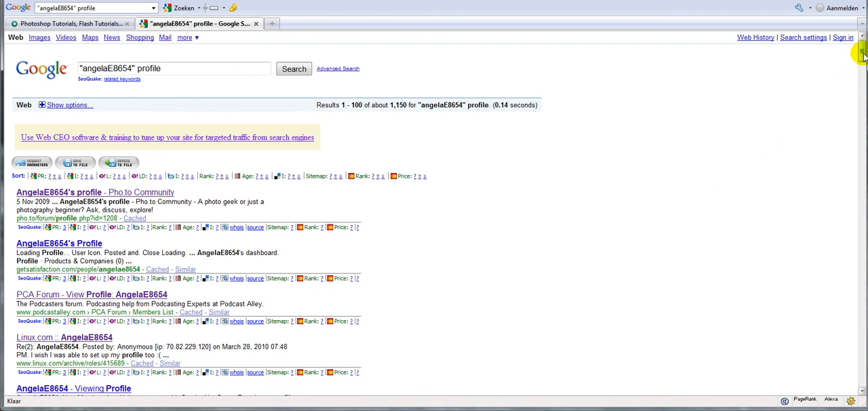
pyautogui.scroll(-3)
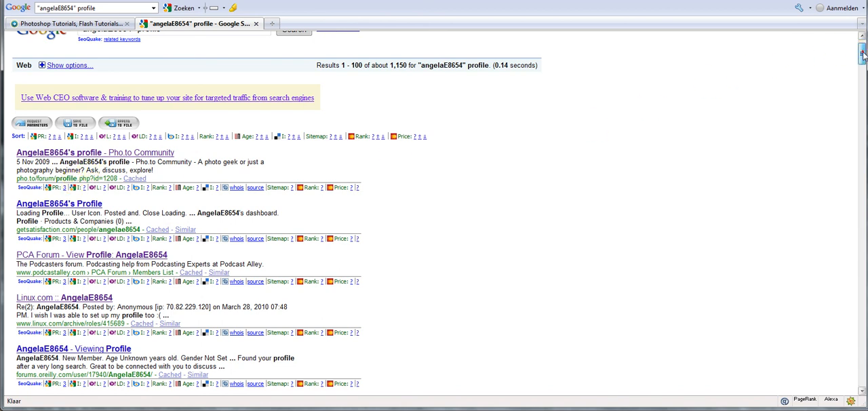
pyautogui.scroll(-3)
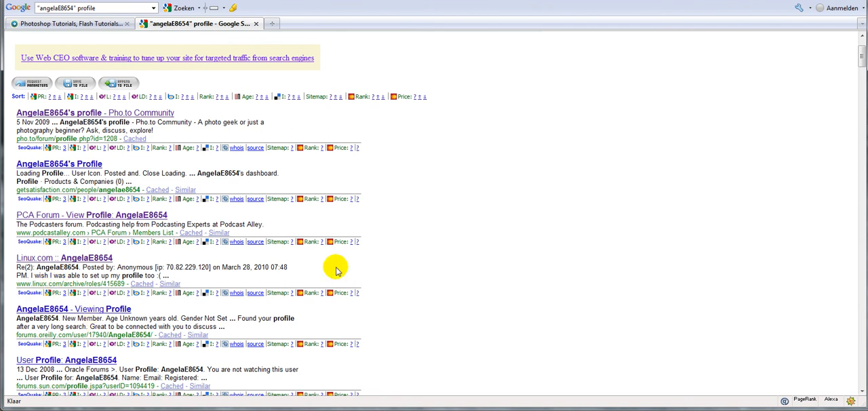
pyautogui.scroll(-3)
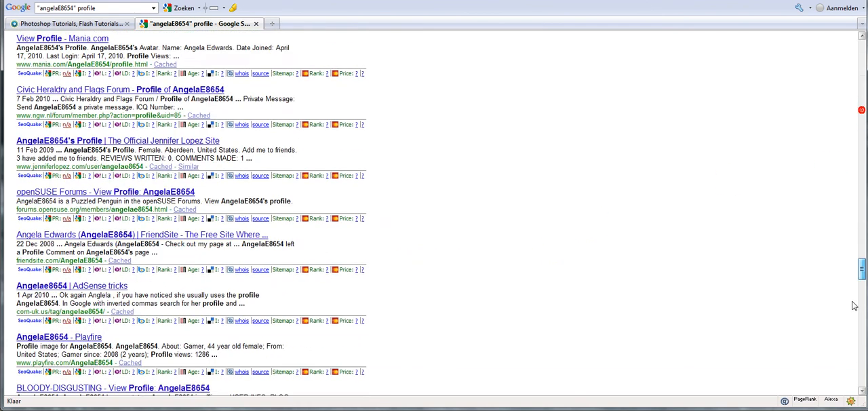
pyautogui.scroll(-3)
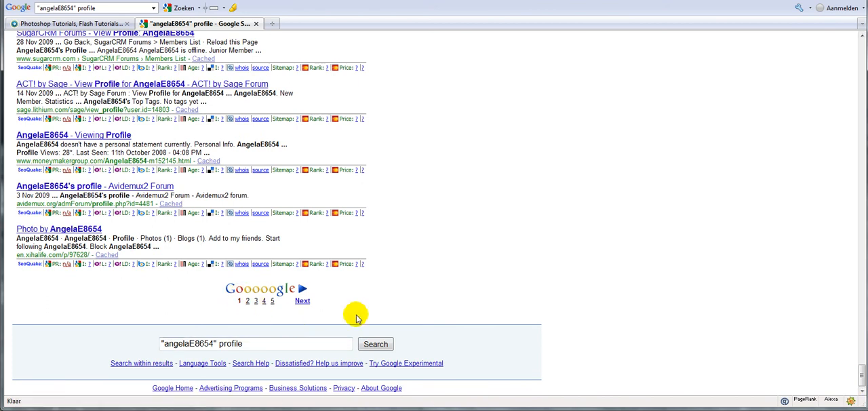
pyautogui.moveTo(557, 314)
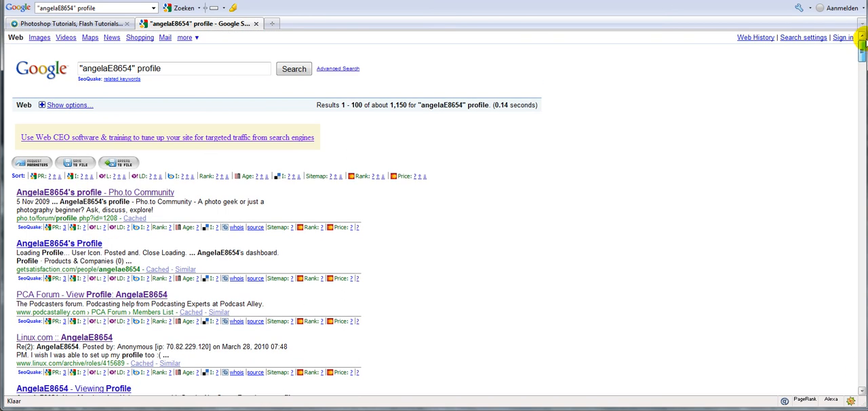
pyautogui.scroll(-3)
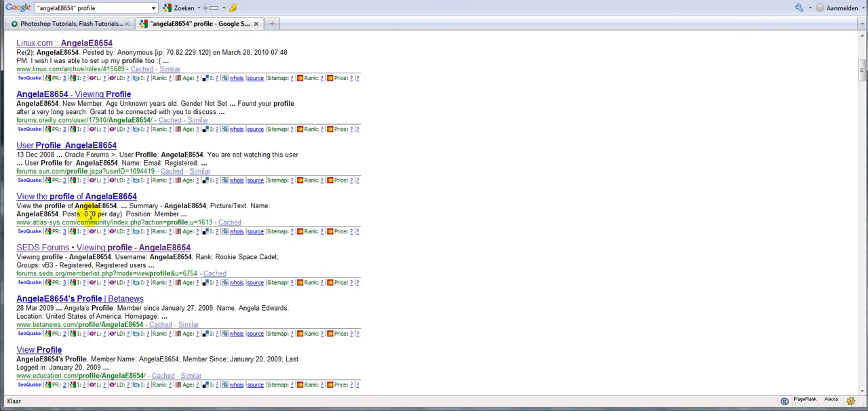
pyautogui.scroll(-3)
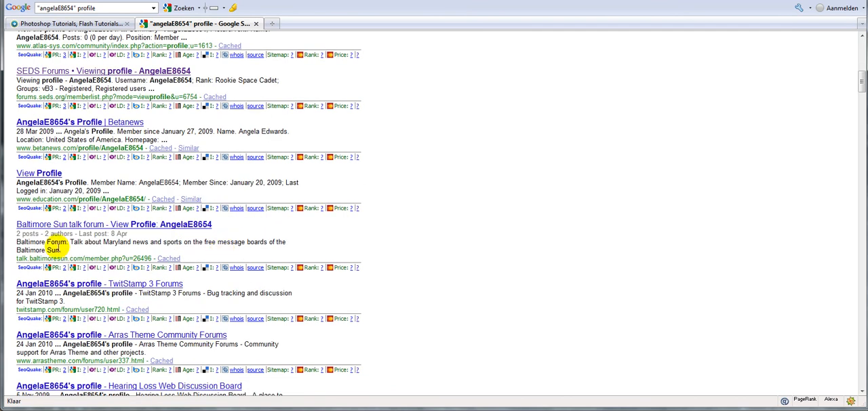
pyautogui.scroll(3)
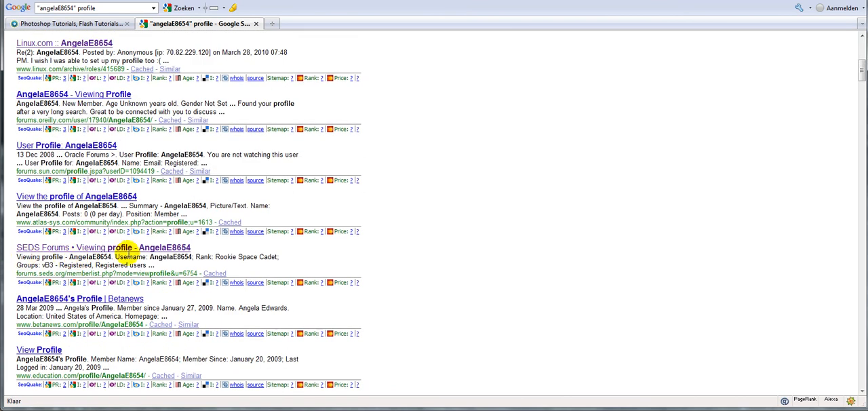
pyautogui.moveTo(92, 259)
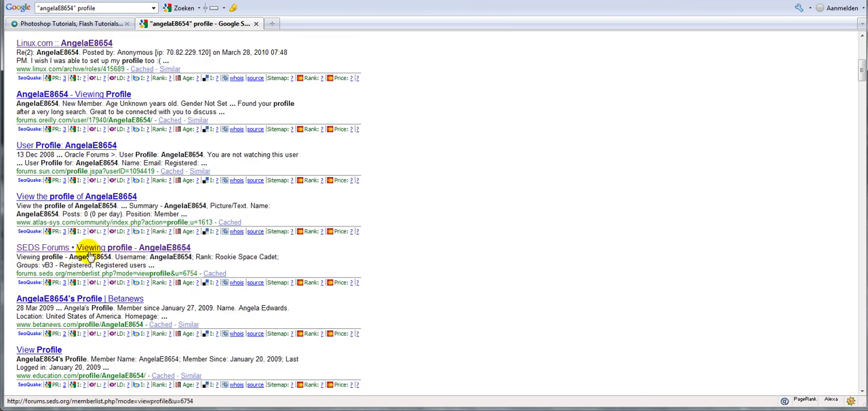
pyautogui.click(112, 247)
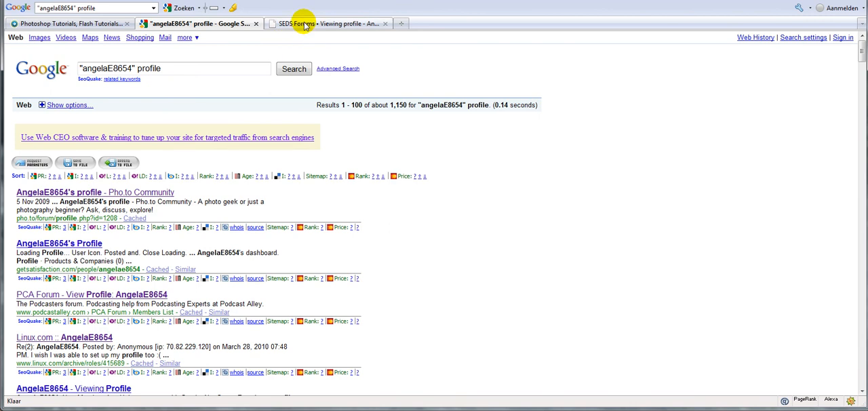
pyautogui.click(308, 24)
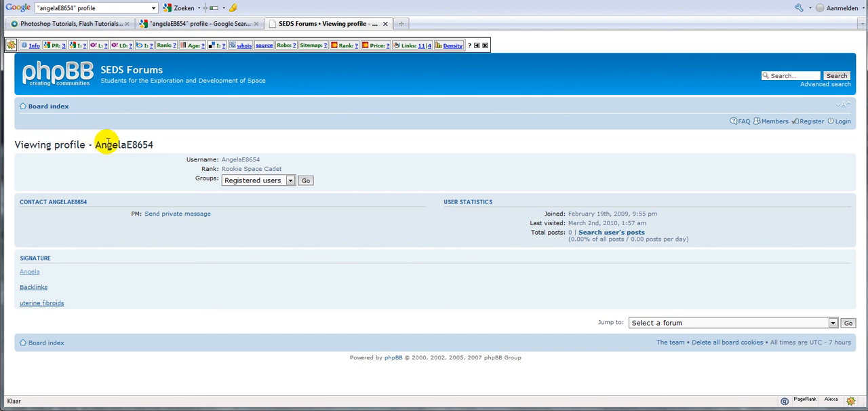
pyautogui.moveTo(133, 233)
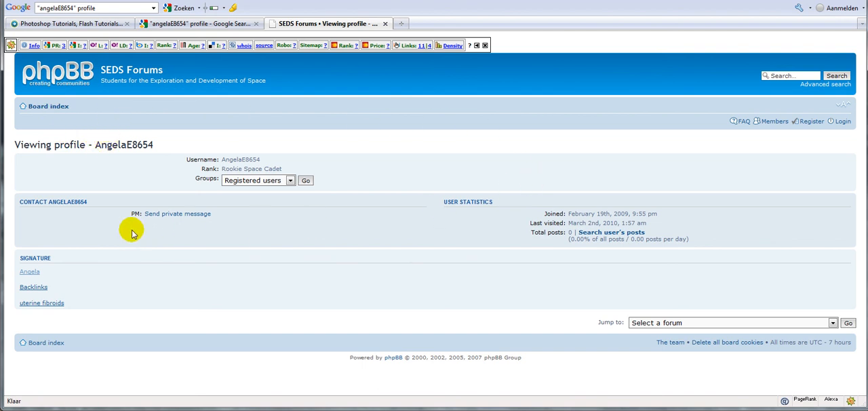
pyautogui.moveTo(273, 129)
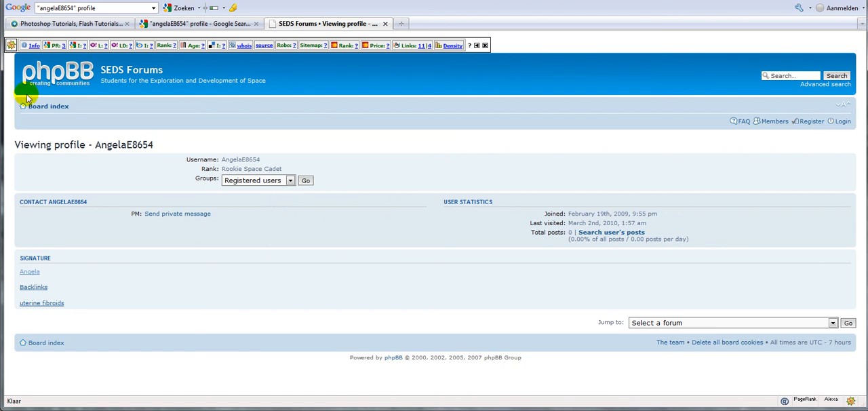
pyautogui.moveTo(23, 251)
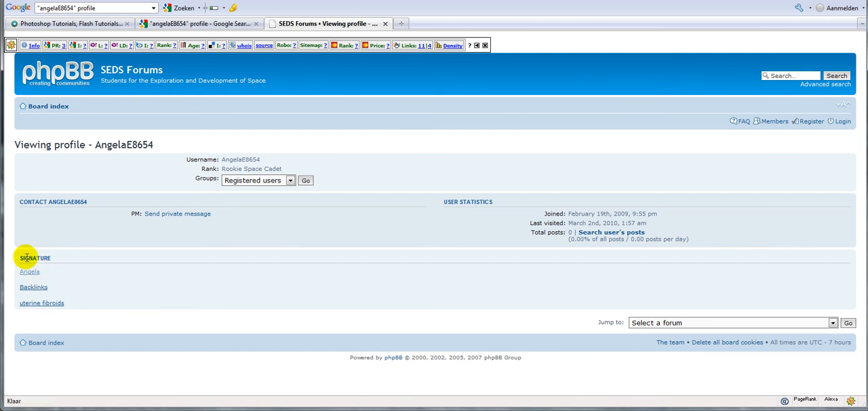
pyautogui.moveTo(33, 286)
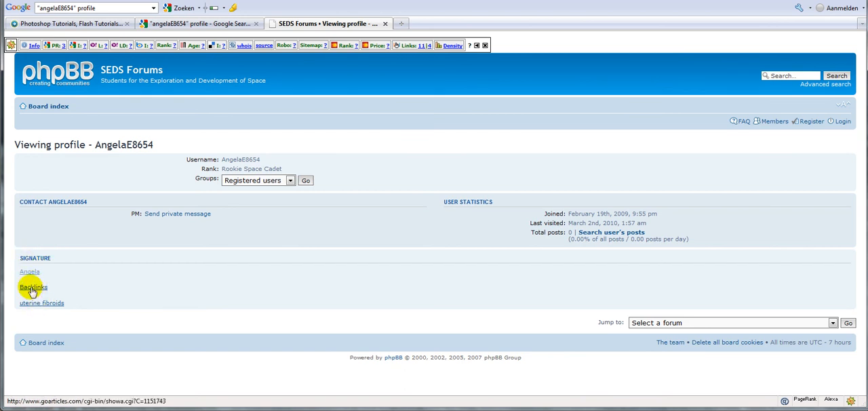
pyautogui.moveTo(31, 271)
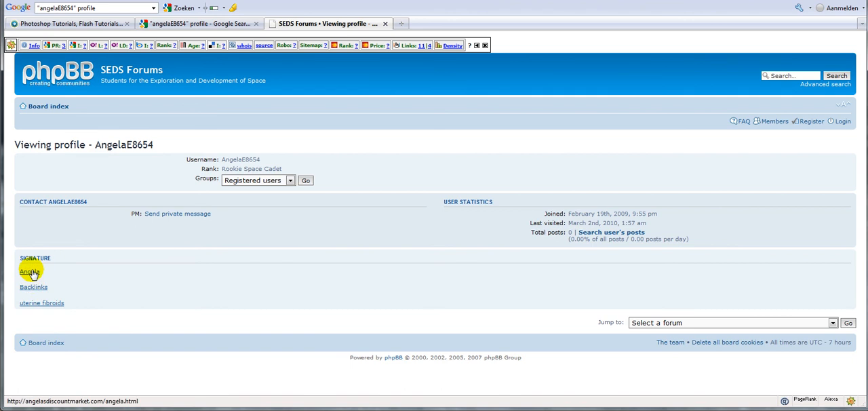
pyautogui.moveTo(39, 305)
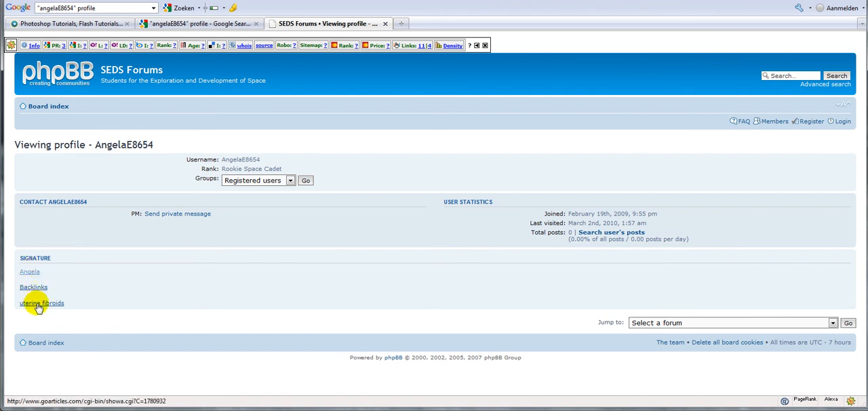
pyautogui.moveTo(100, 171)
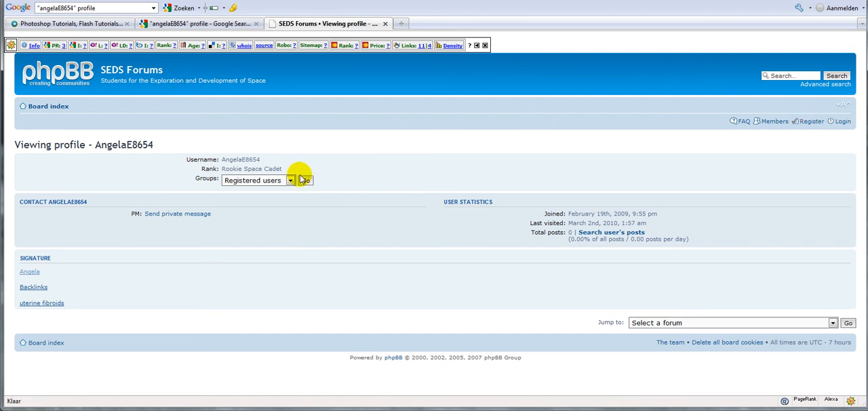
pyautogui.moveTo(348, 162)
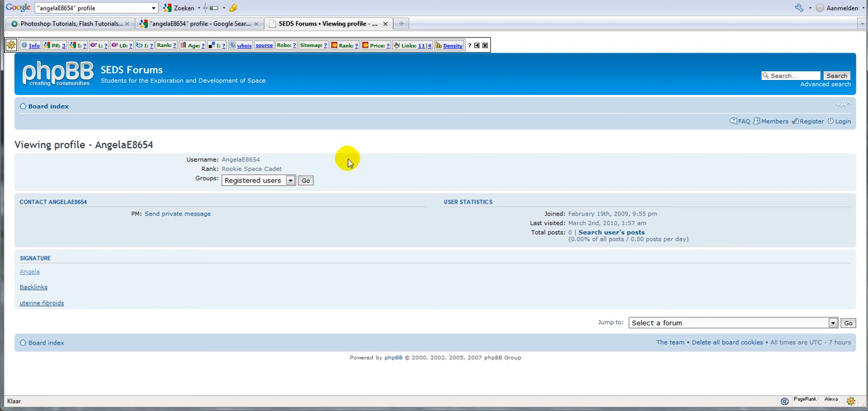
pyautogui.moveTo(360, 150)
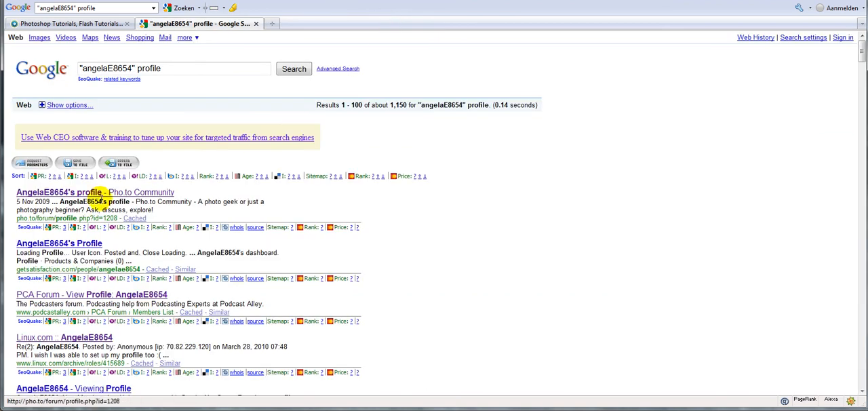
pyautogui.scroll(-3)
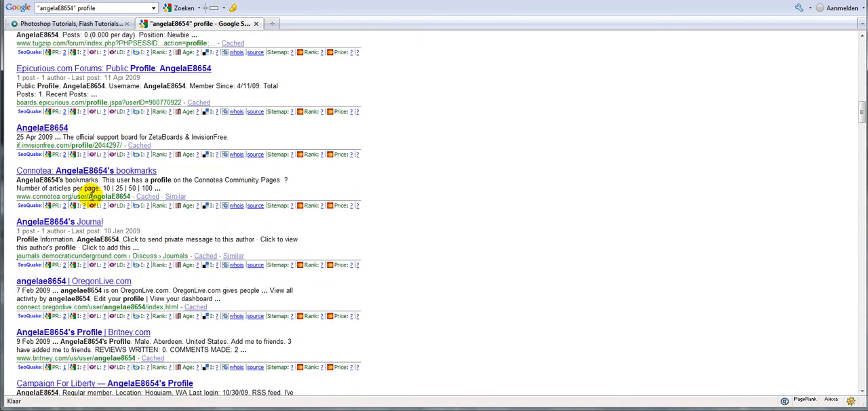
pyautogui.scroll(-3)
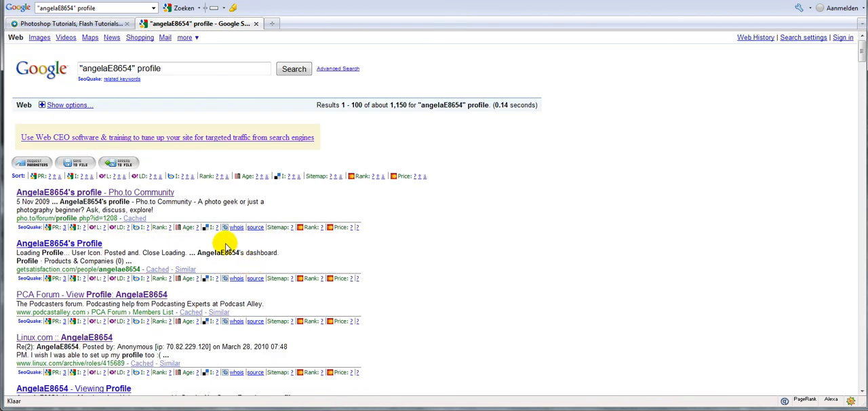
pyautogui.moveTo(183, 110)
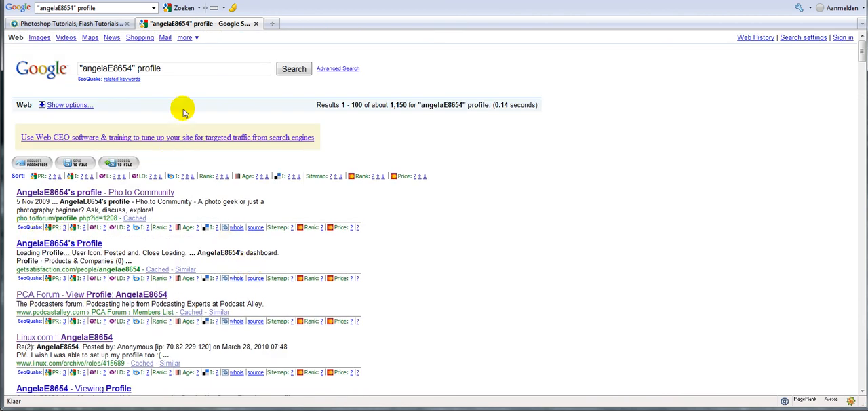
pyautogui.moveTo(275, 121)
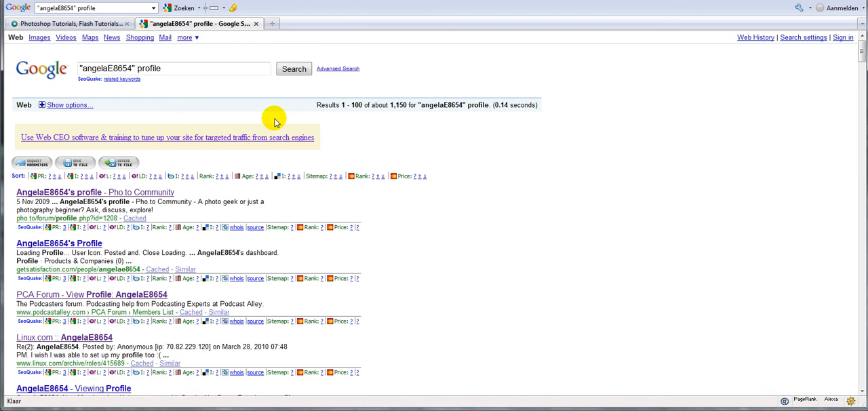